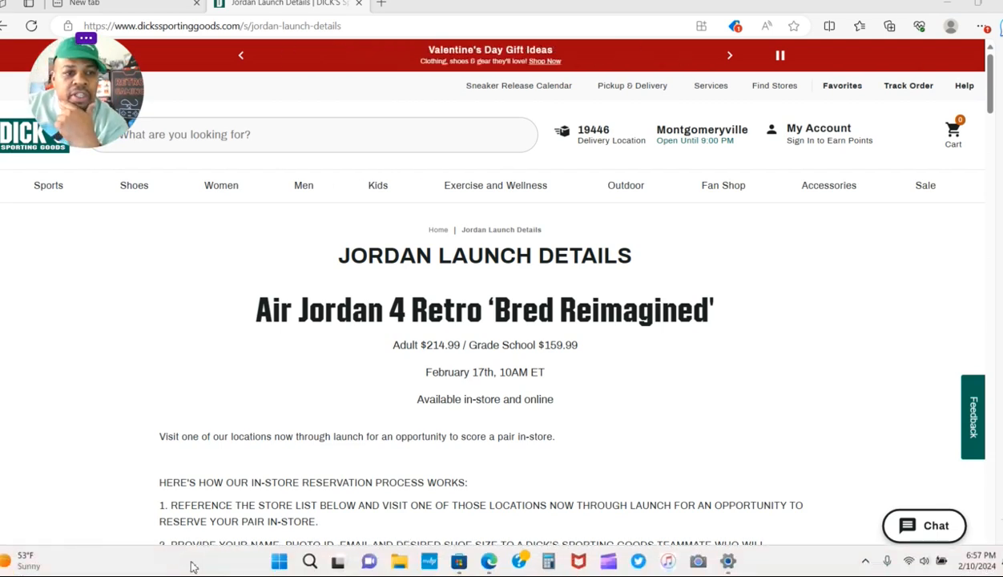
mouse_move(467, 336)
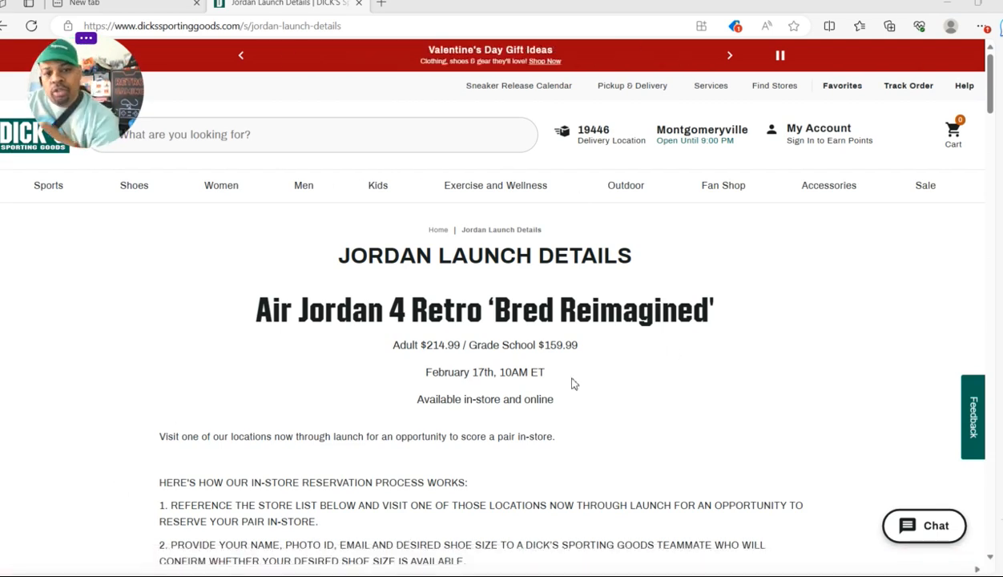
mouse_move(729, 397)
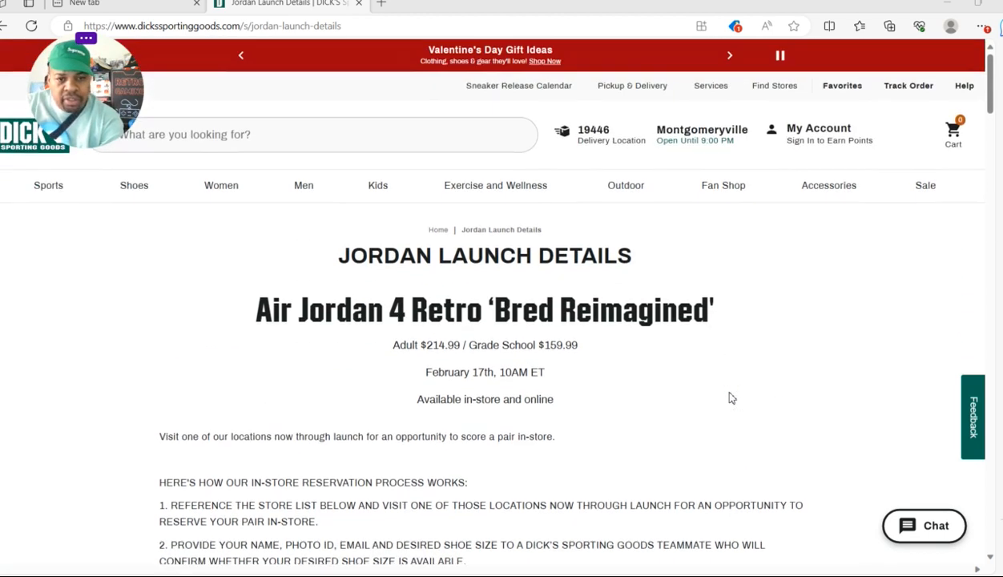
mouse_move(720, 377)
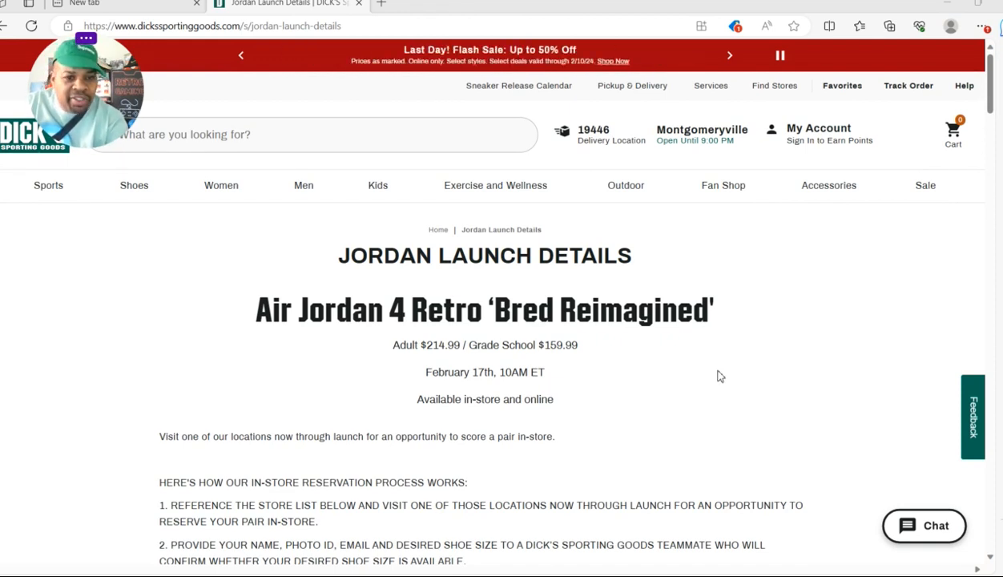
Reach the 'Available at these stores' list and expand the New Jersey section.
scroll(down, 3)
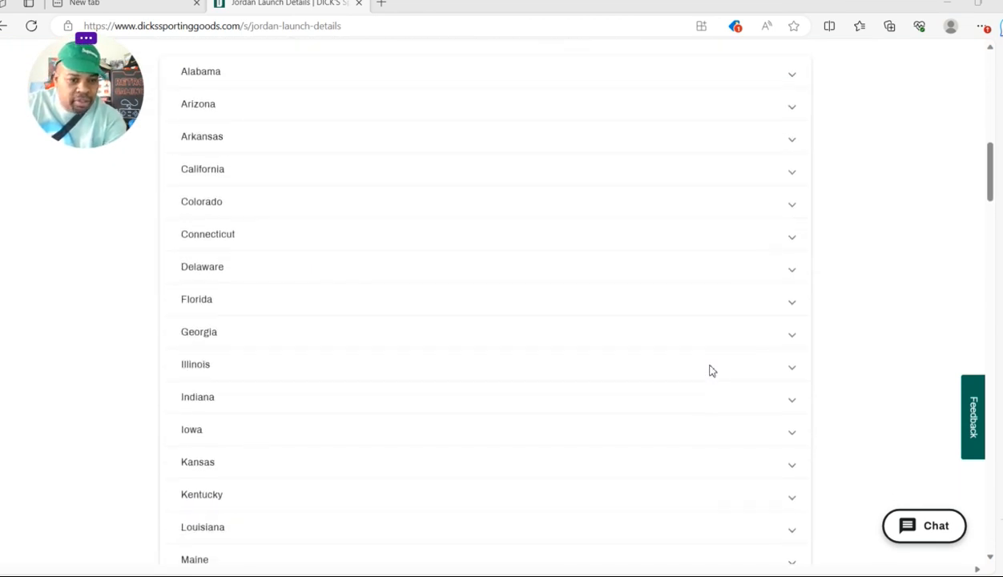
scroll(down, 3)
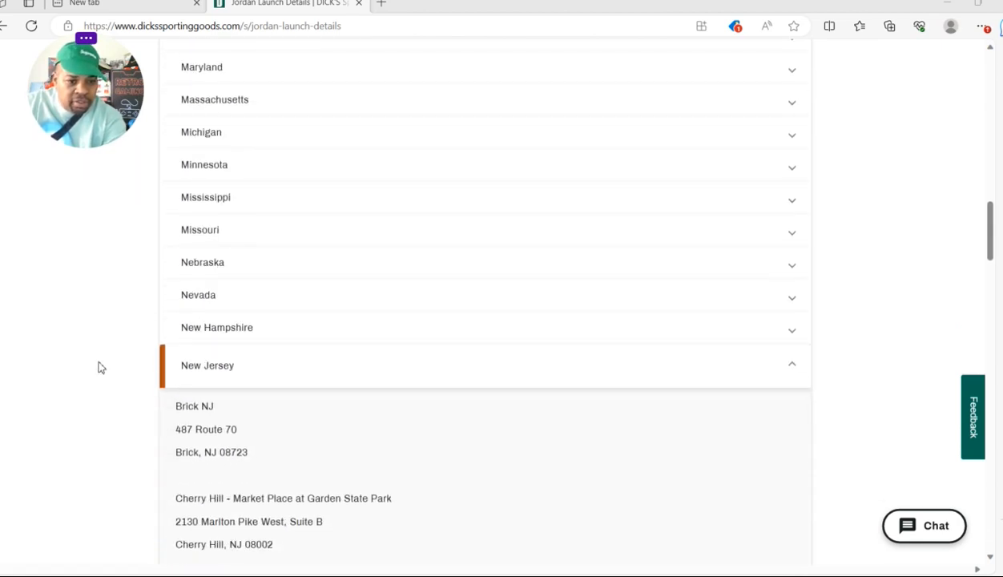
click(207, 365)
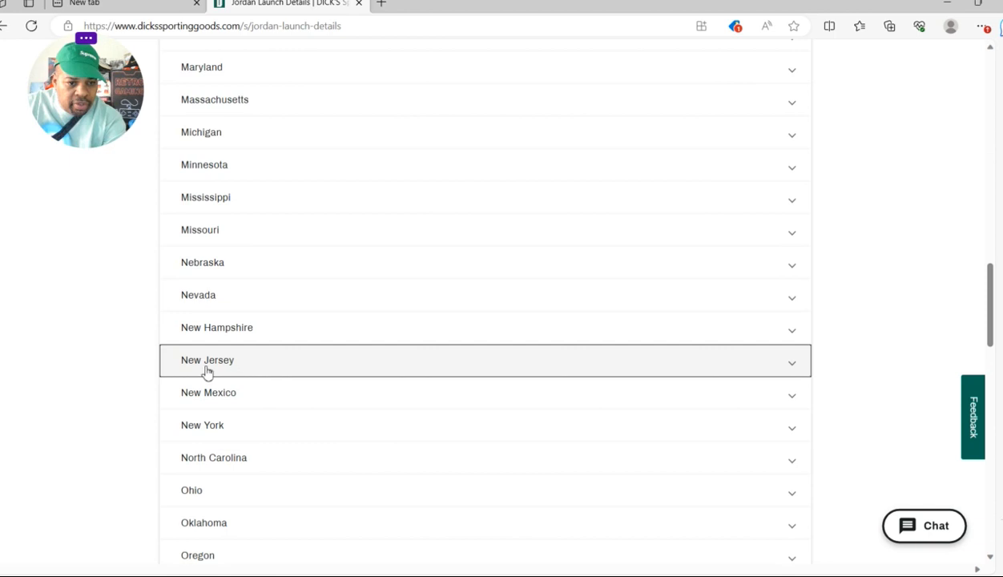
click(207, 359)
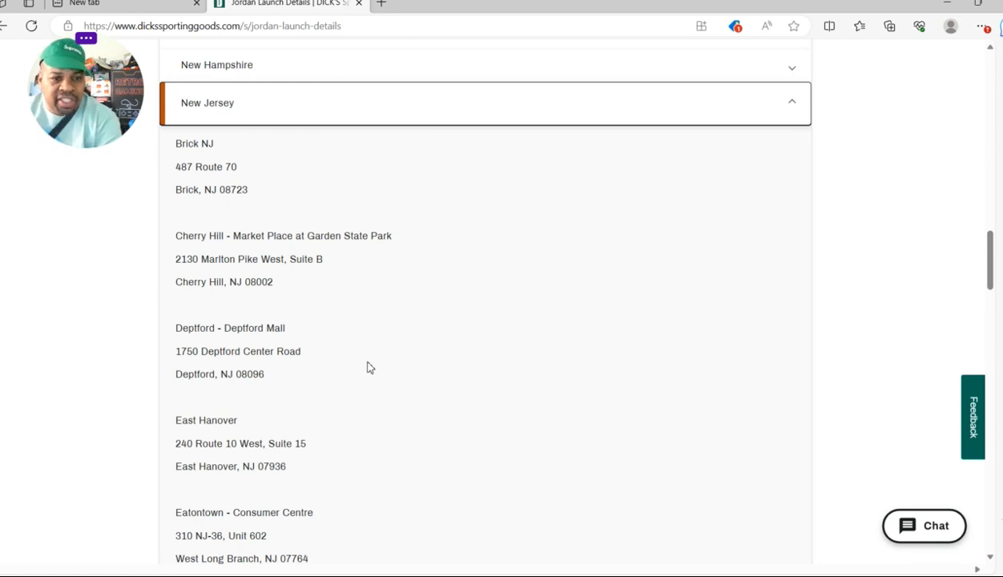
mouse_move(392, 312)
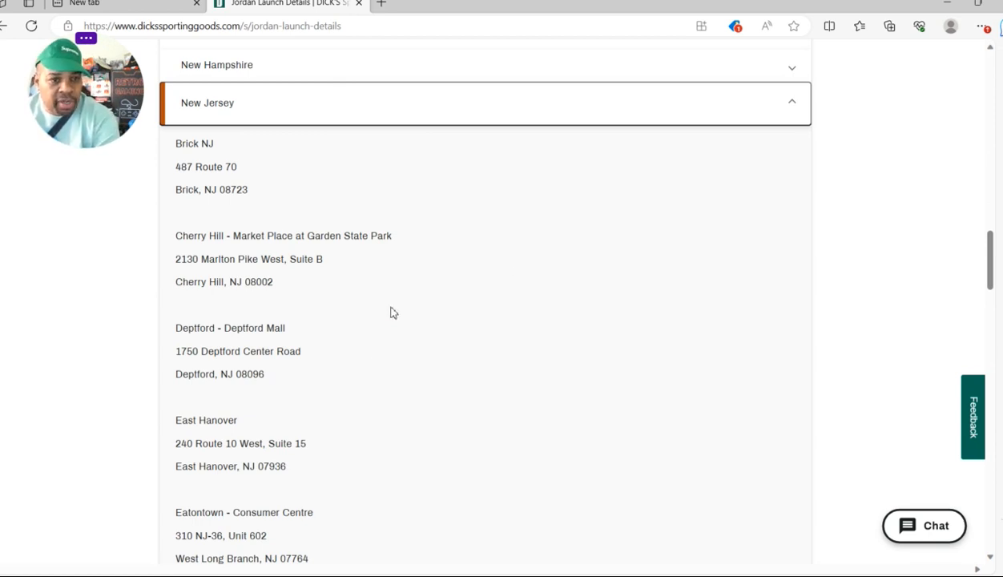
mouse_move(559, 376)
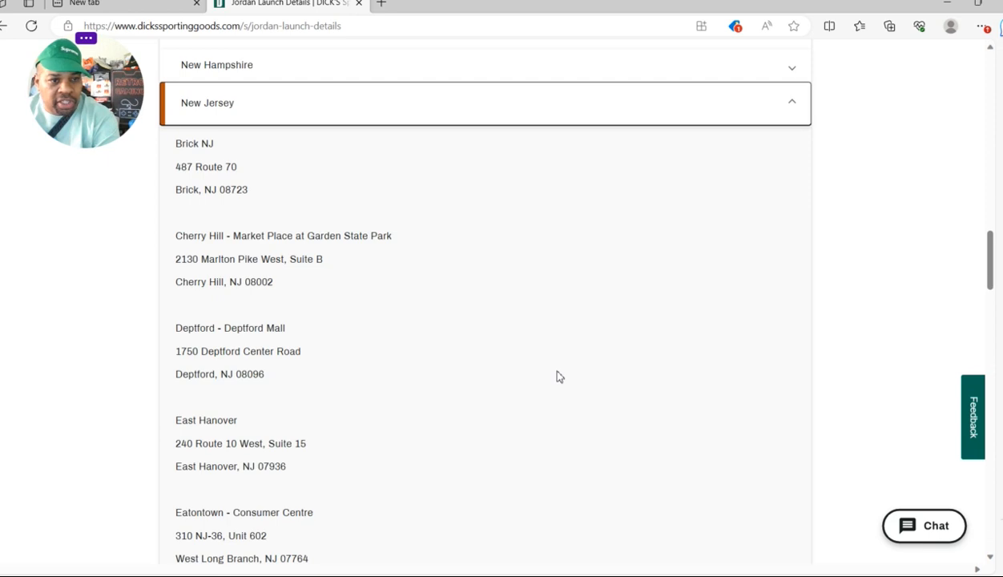
Read through the New Jersey store addresses from Brick to Woodbridge.
scroll(down, 3)
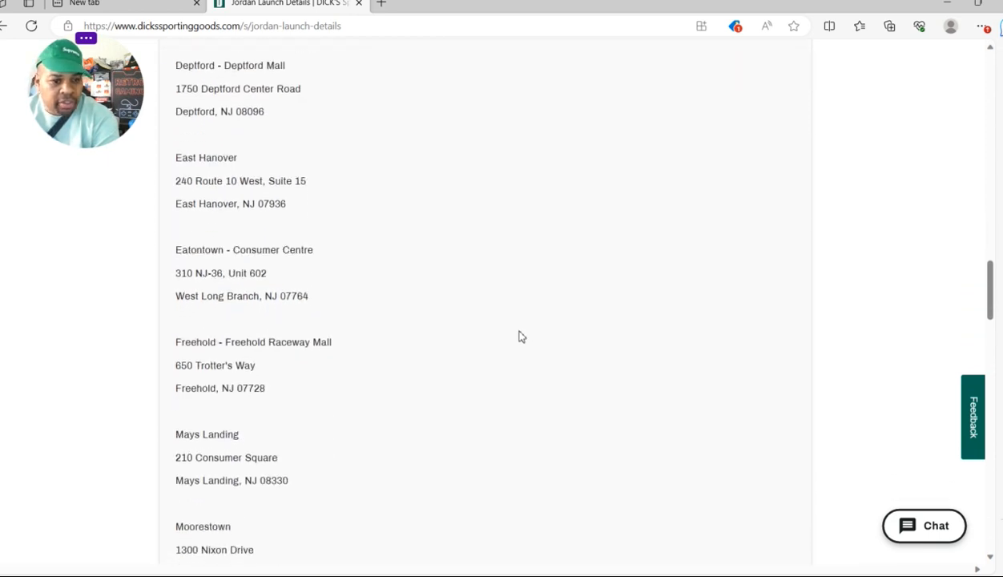
scroll(down, 3)
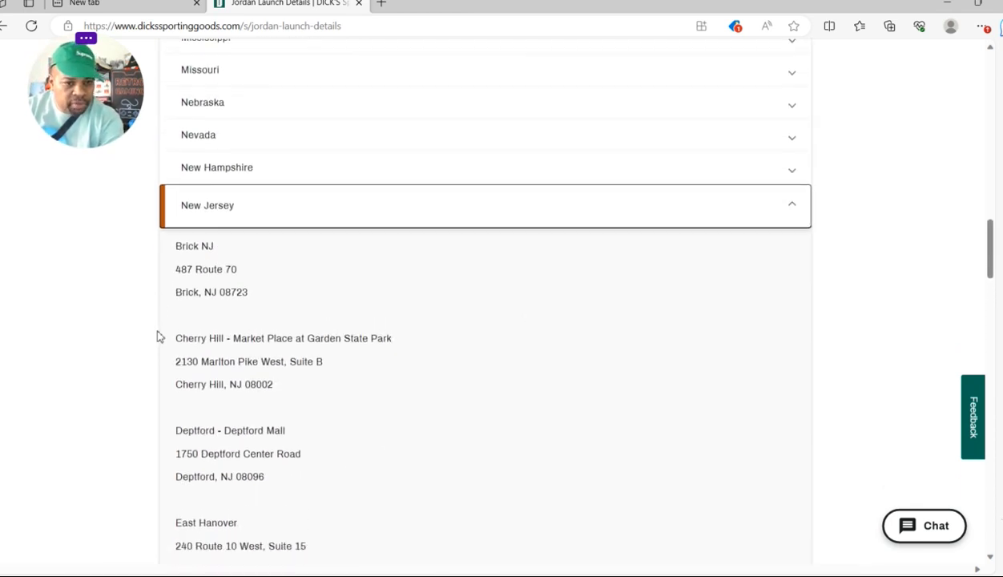
scroll(down, 3)
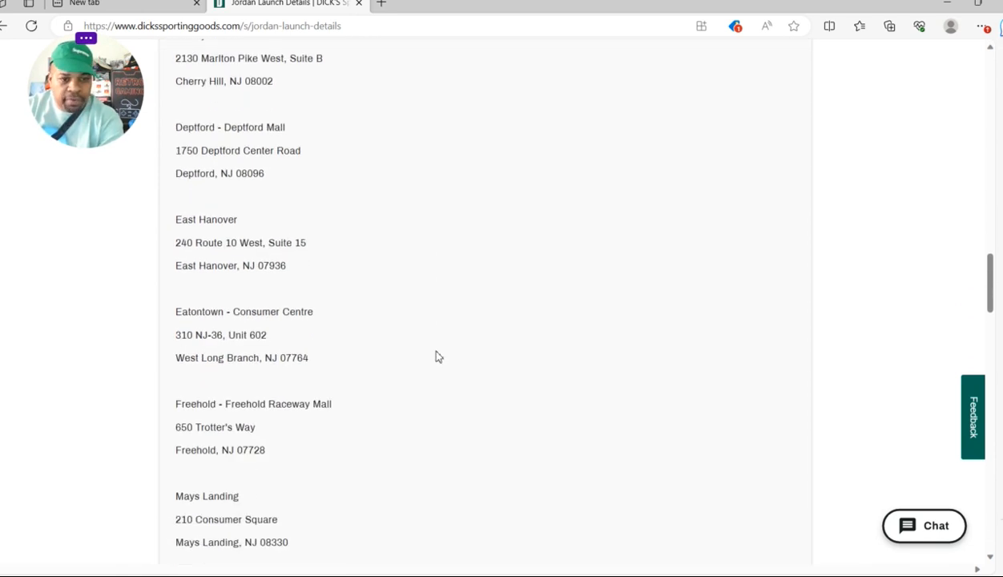
scroll(down, 3)
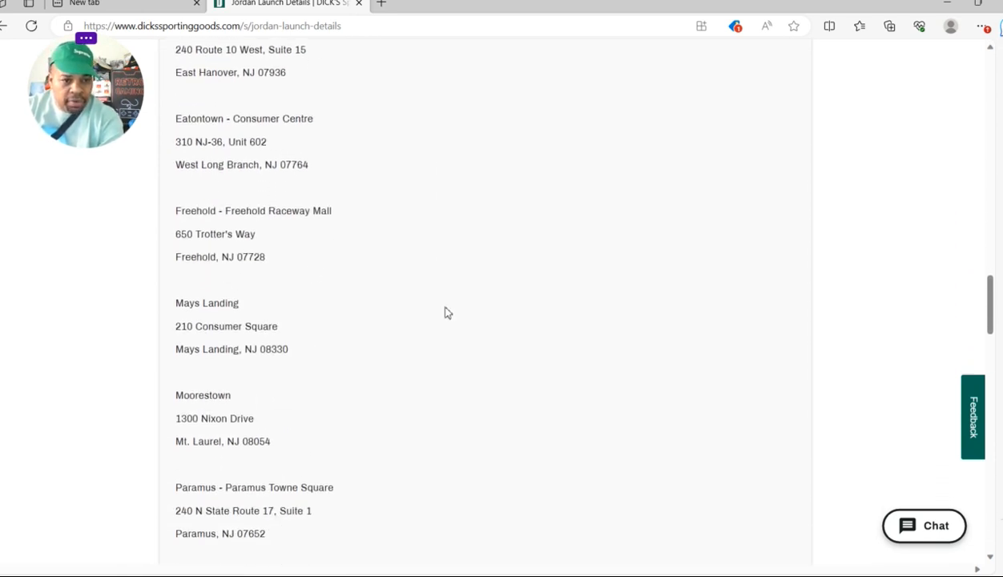
scroll(down, 3)
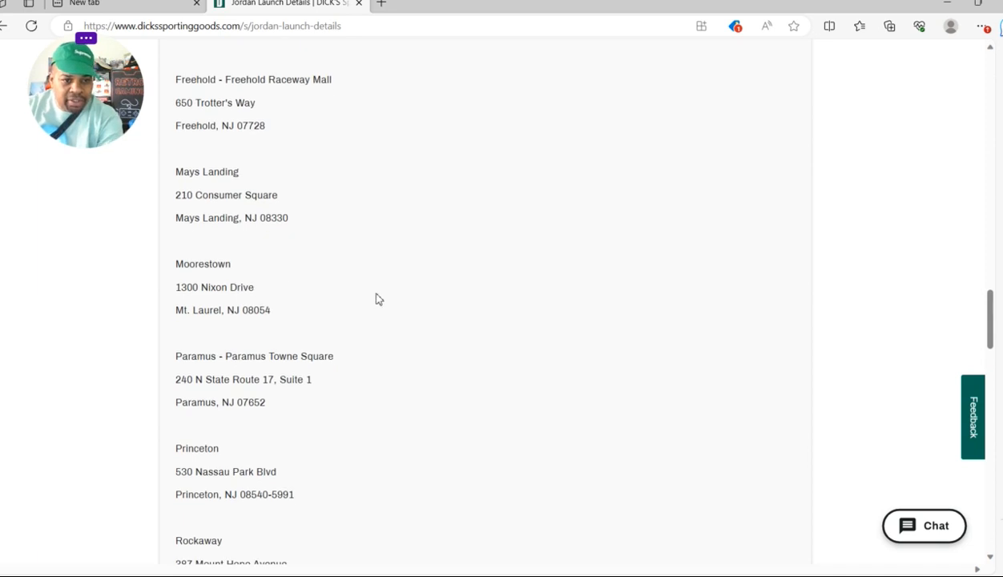
scroll(down, 3)
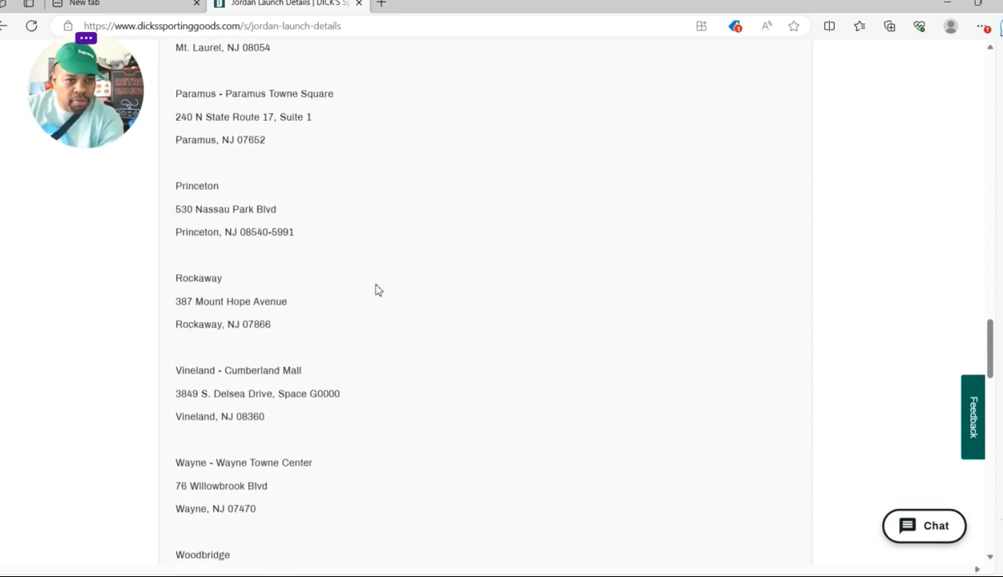
scroll(down, 3)
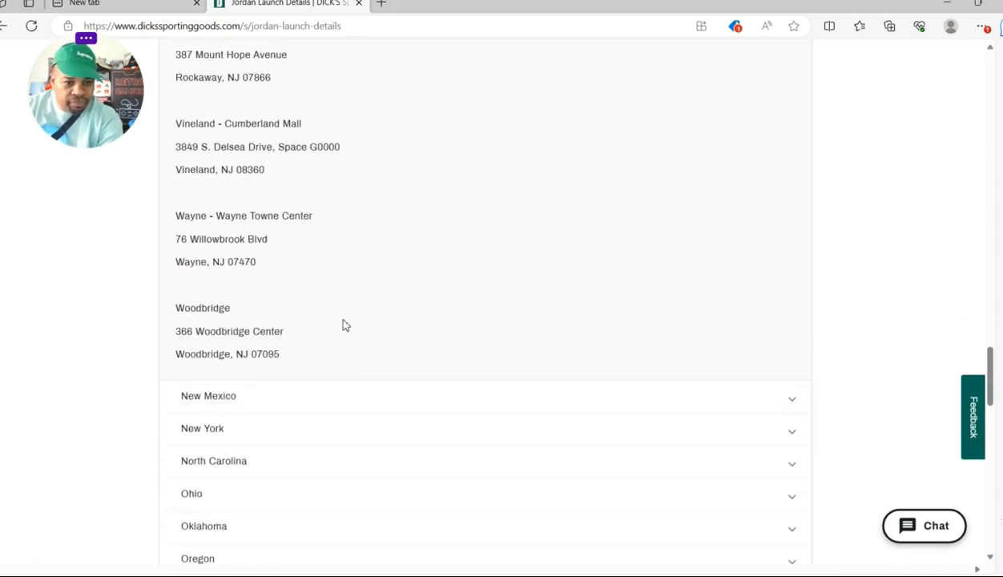
scroll(down, 3)
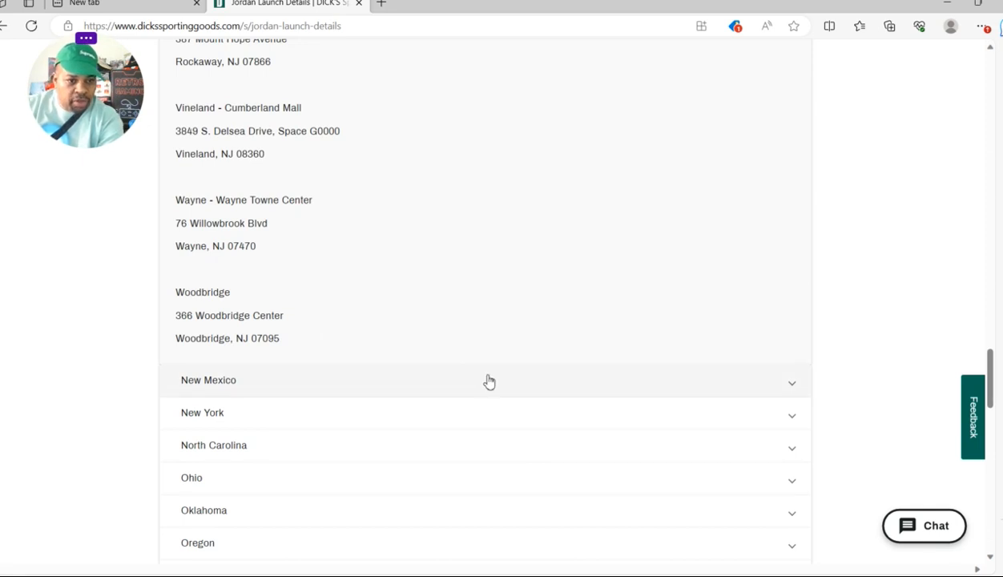
scroll(up, 3)
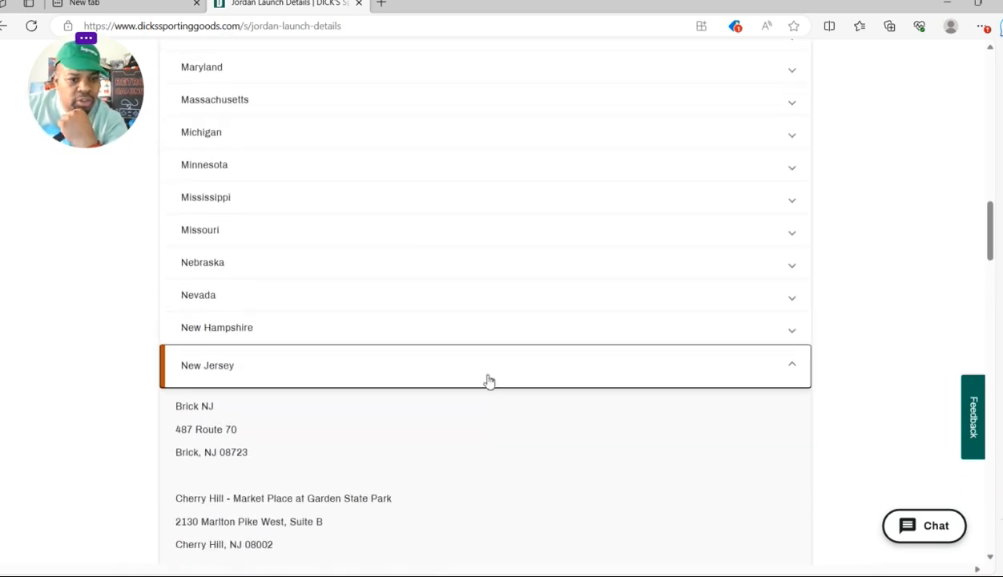
Scroll through the Pennsylvania store addresses from Altoona to Williamsport and on to the next states.
scroll(down, 3)
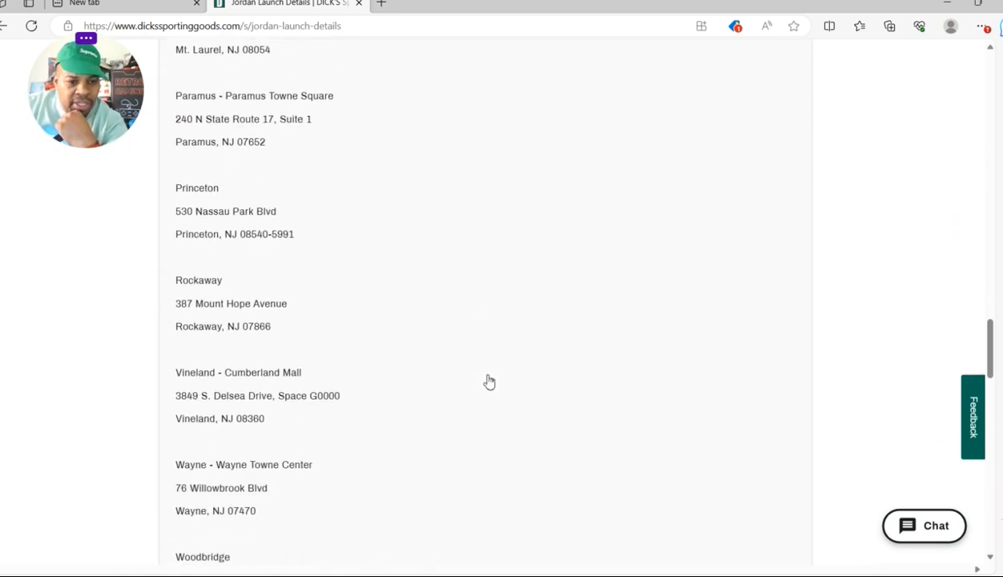
scroll(down, 3)
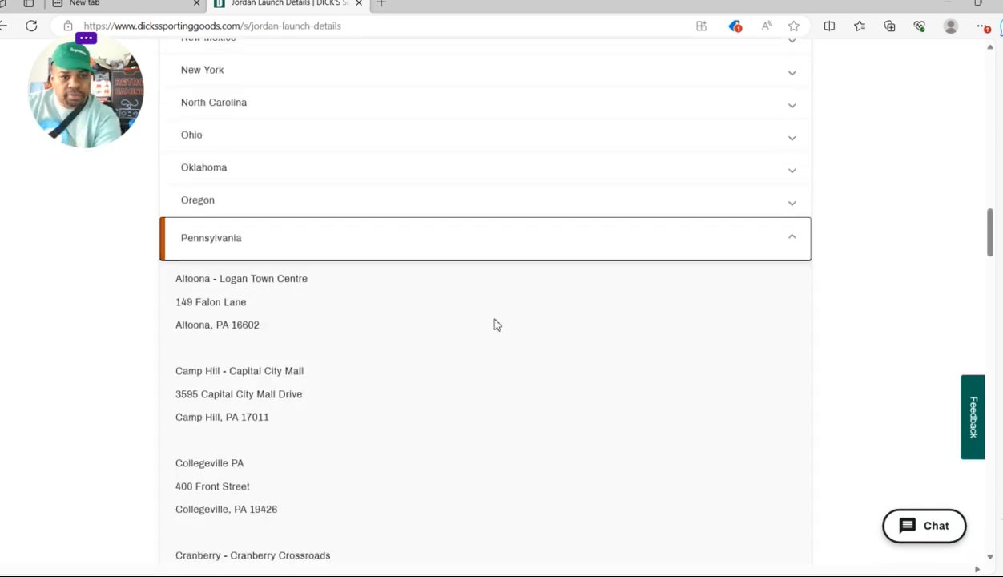
scroll(down, 3)
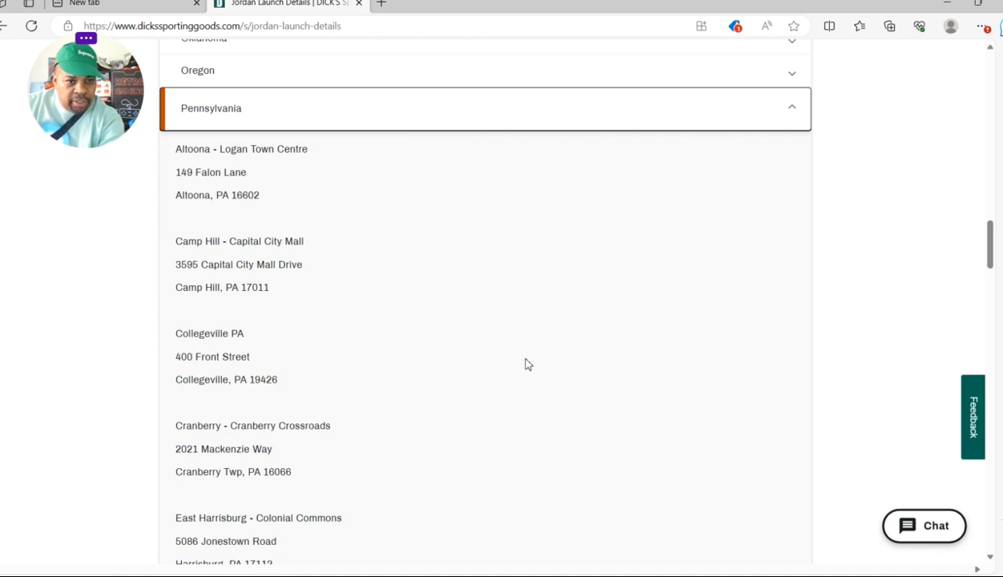
scroll(down, 3)
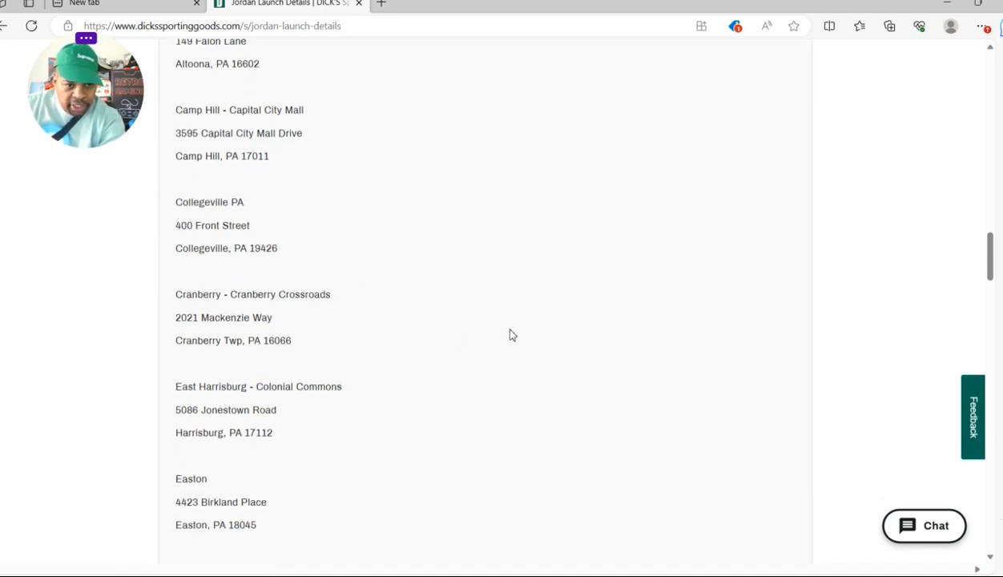
scroll(down, 3)
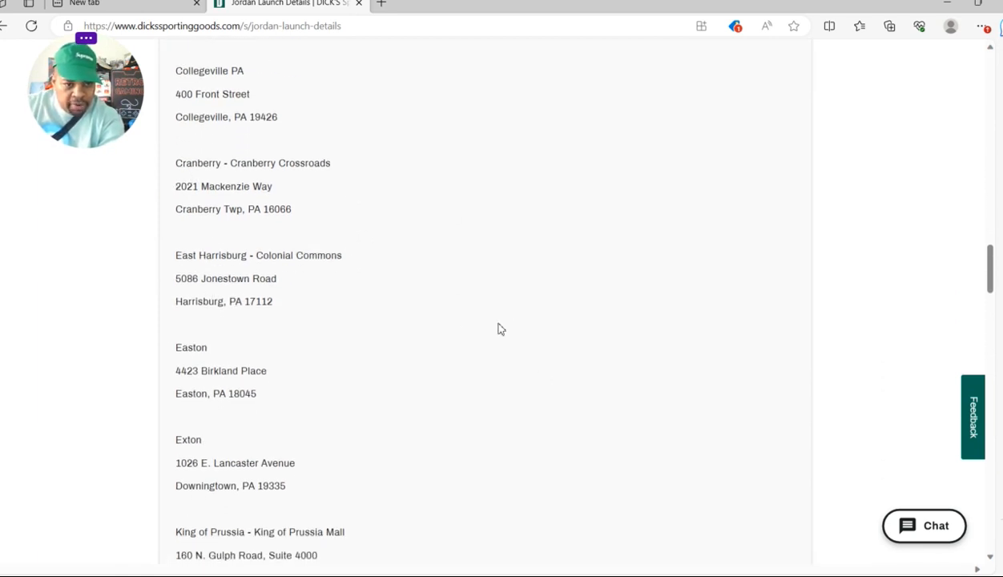
scroll(down, 3)
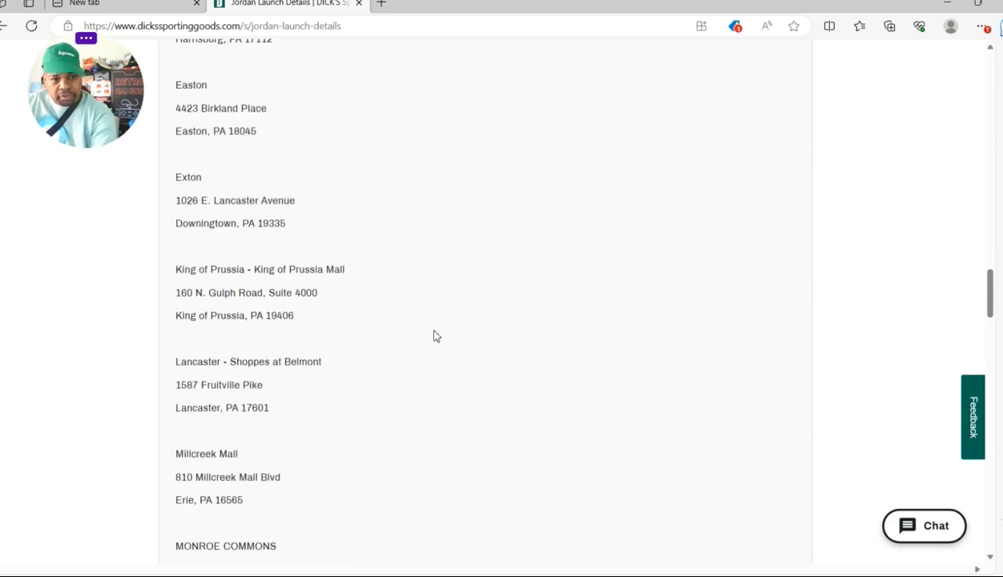
mouse_move(416, 335)
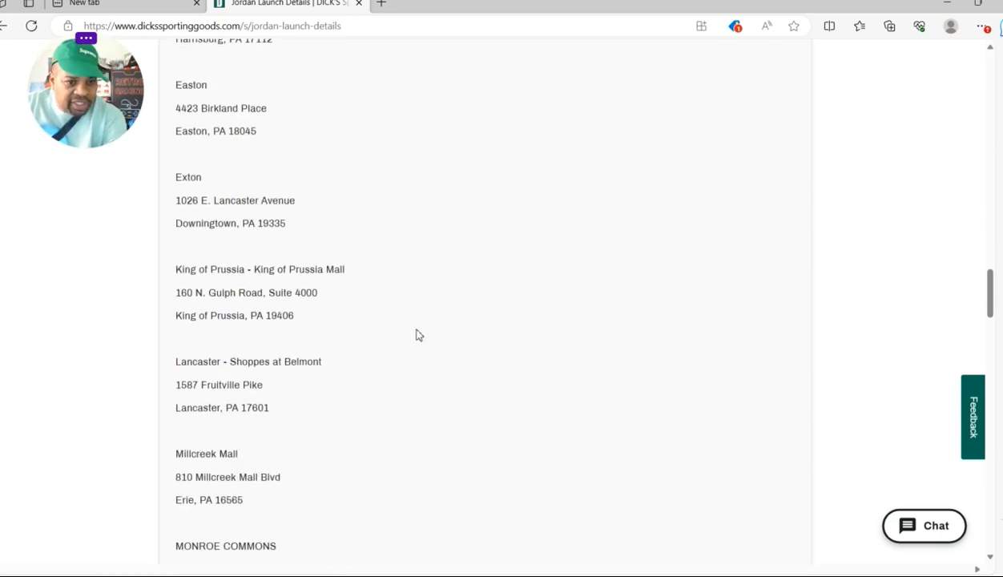
scroll(down, 3)
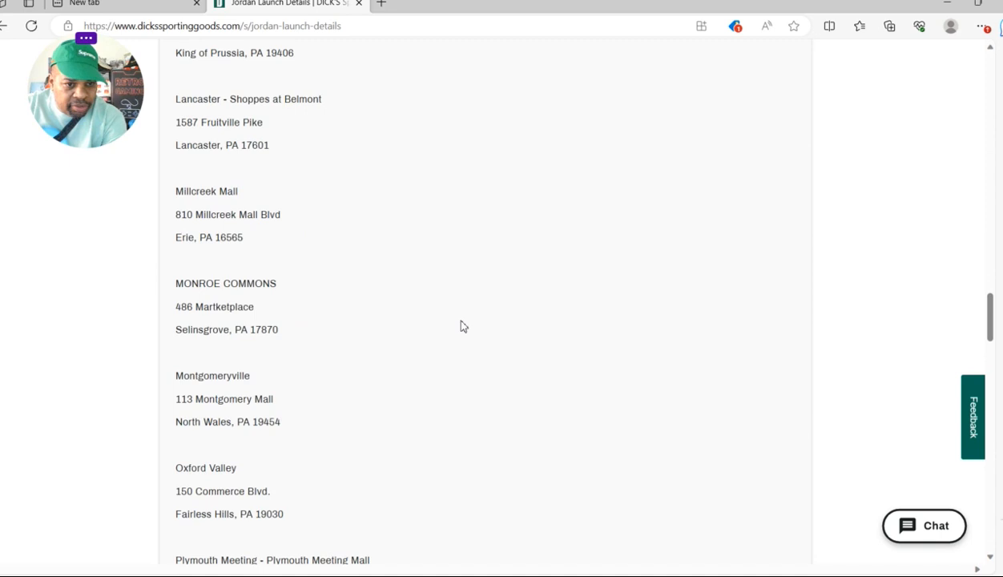
scroll(down, 3)
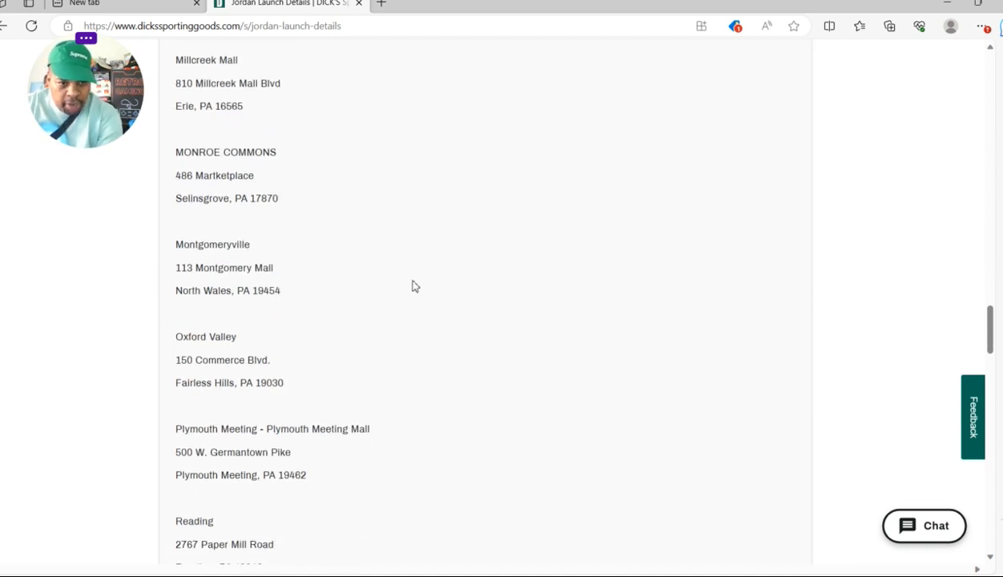
scroll(down, 3)
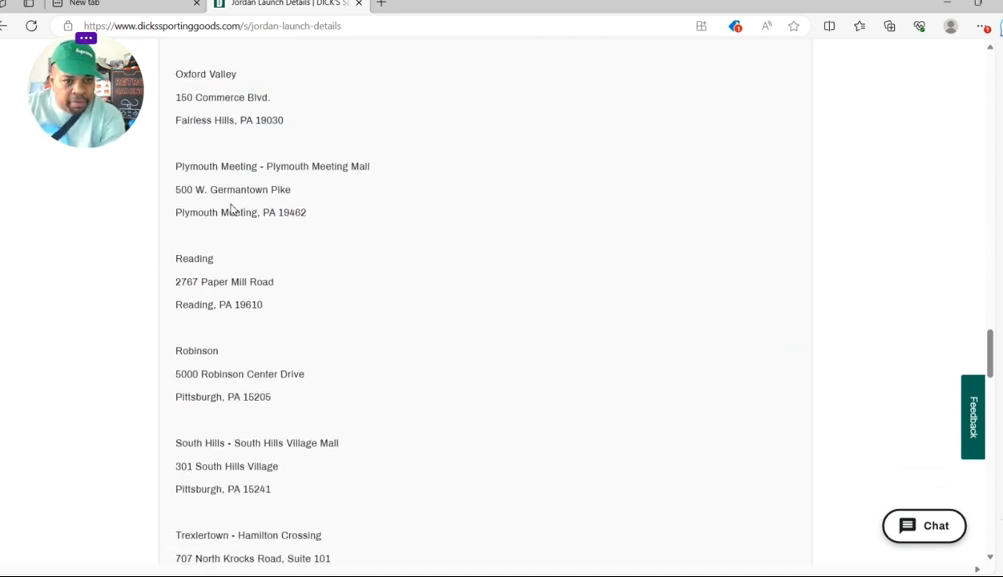
scroll(down, 3)
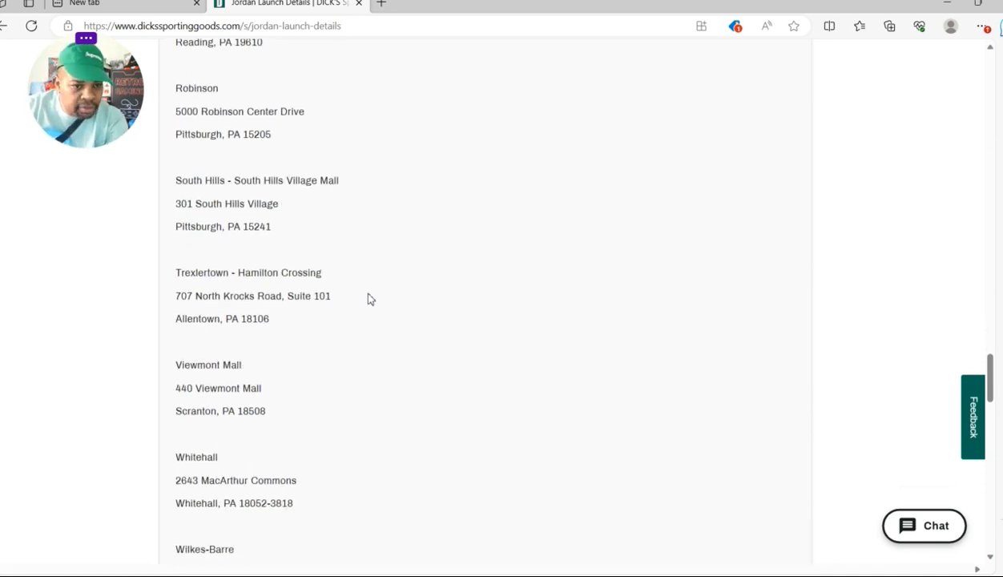
scroll(down, 3)
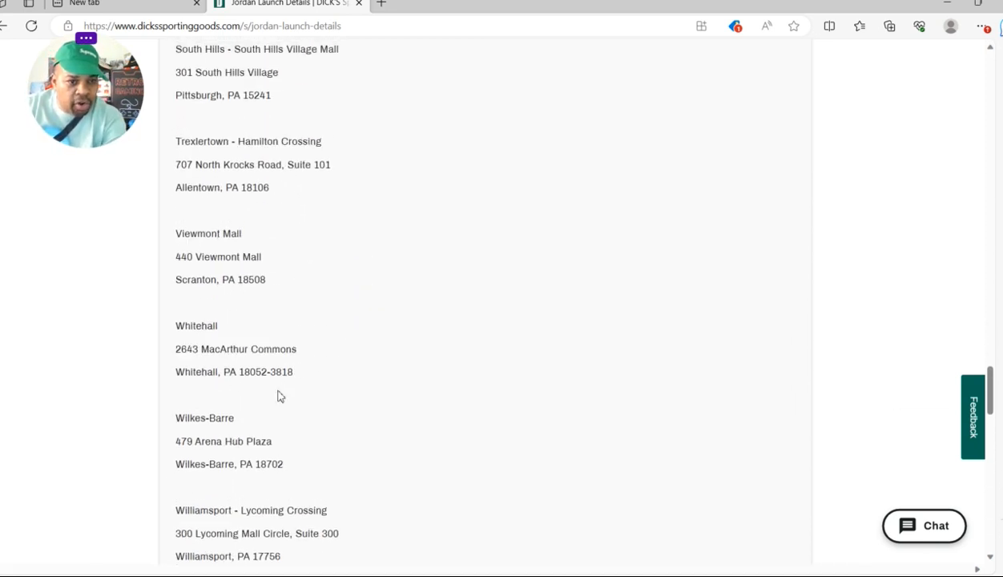
scroll(down, 3)
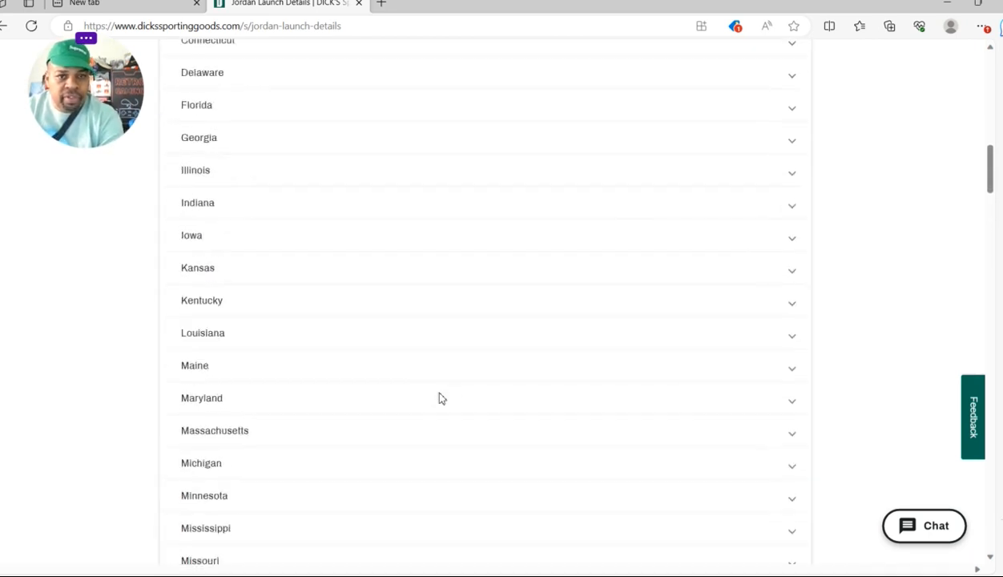
Scroll back up to the top of the Jordan Launch Details page.
scroll(up, 3)
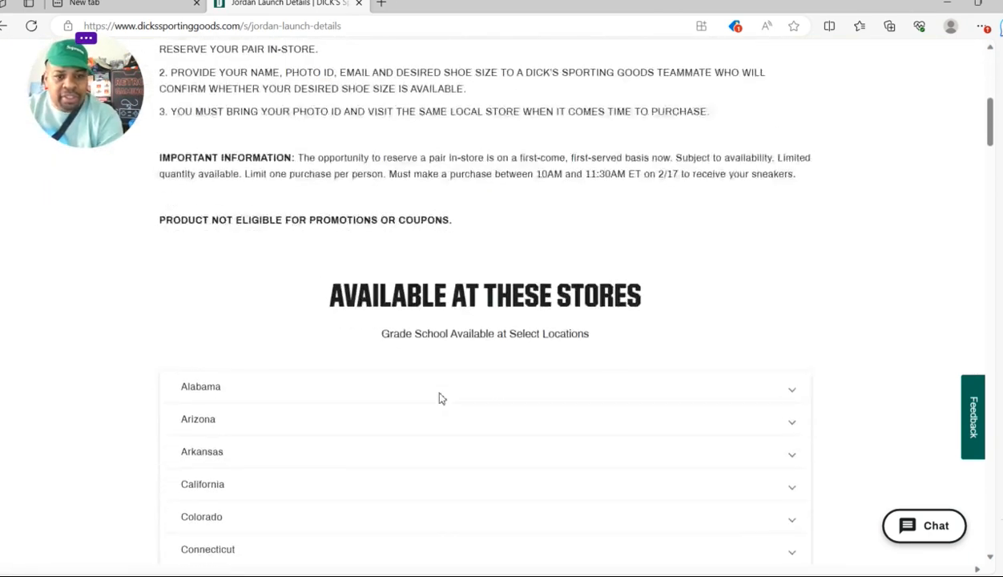
scroll(up, 3)
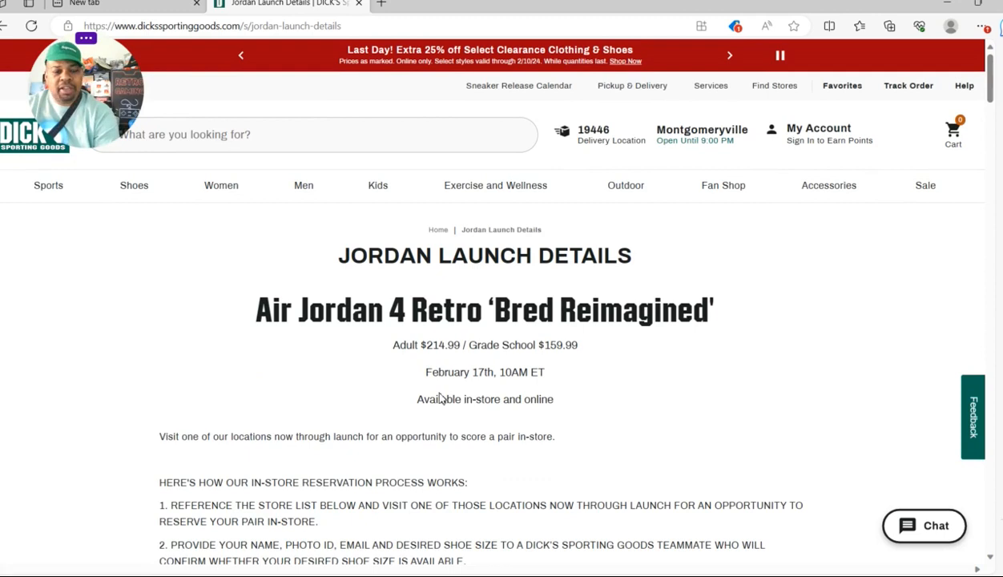